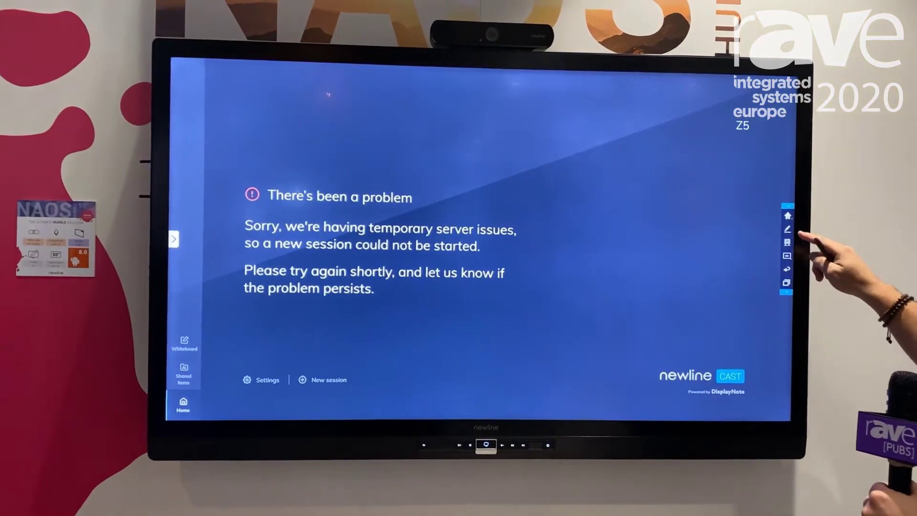
Launch the whiteboard from the right-side pen icon, replacing the Cast server error with a blank page
{"action": "left_click", "coordinate": [183, 343]}
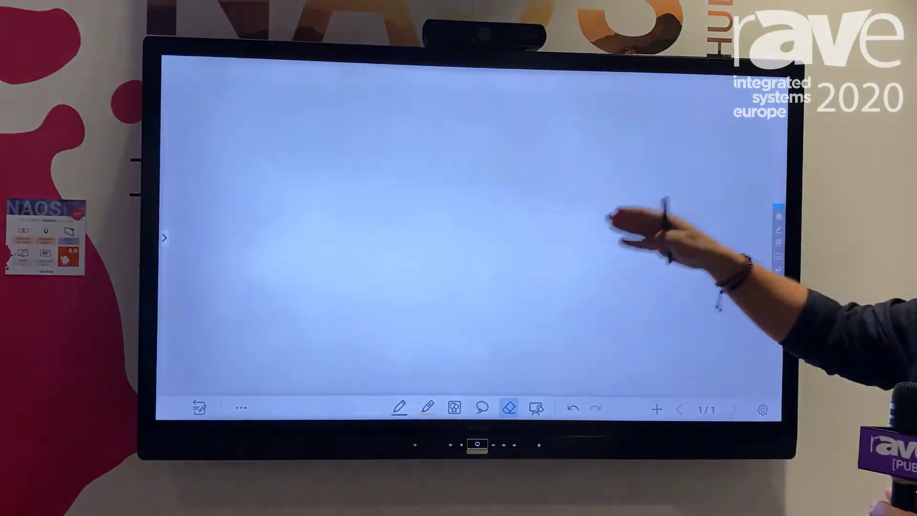